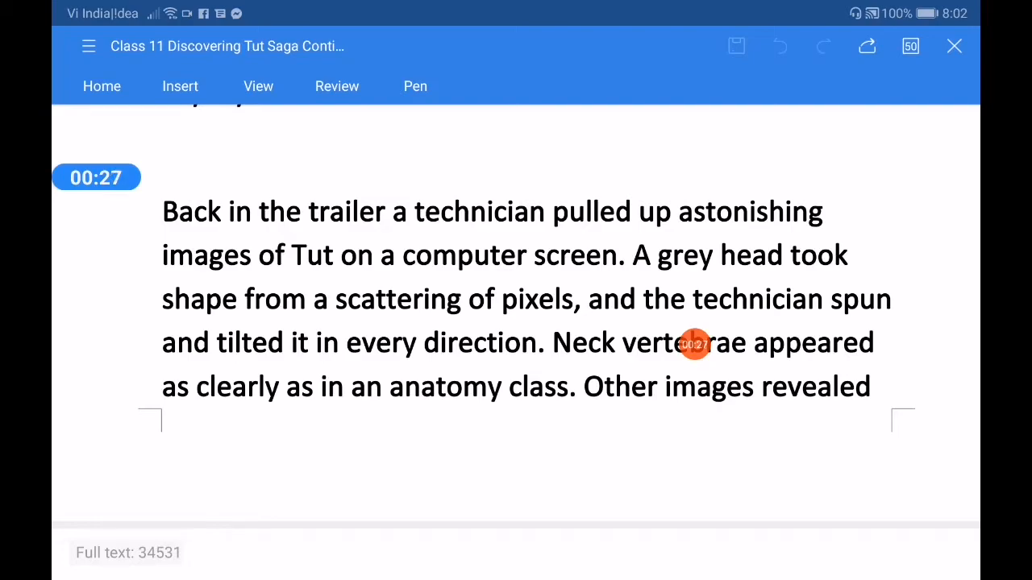
{"action": "scroll", "scroll_direction": "down", "scroll_amount": 3}
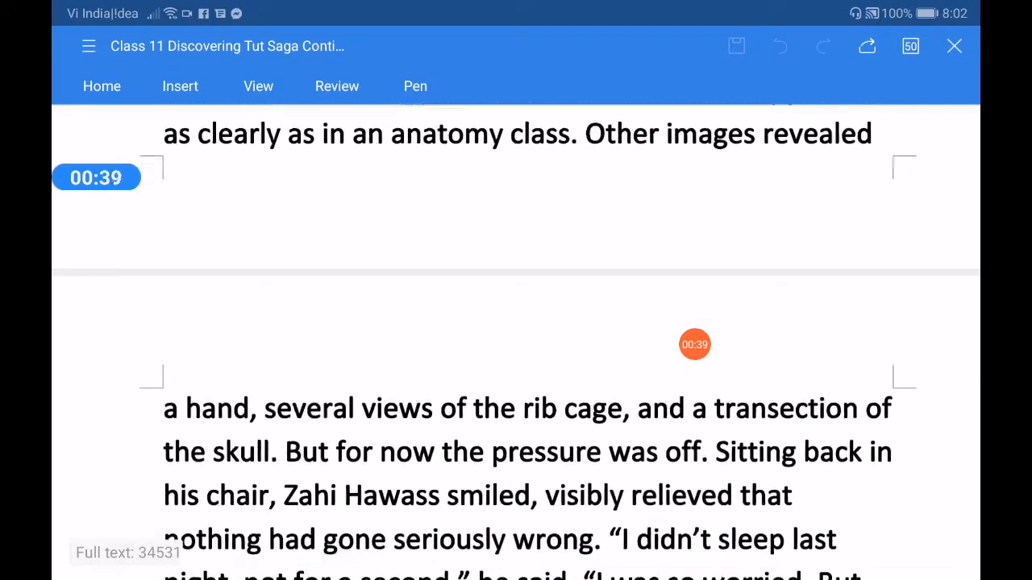
{"action": "scroll", "scroll_direction": "down", "scroll_amount": 3}
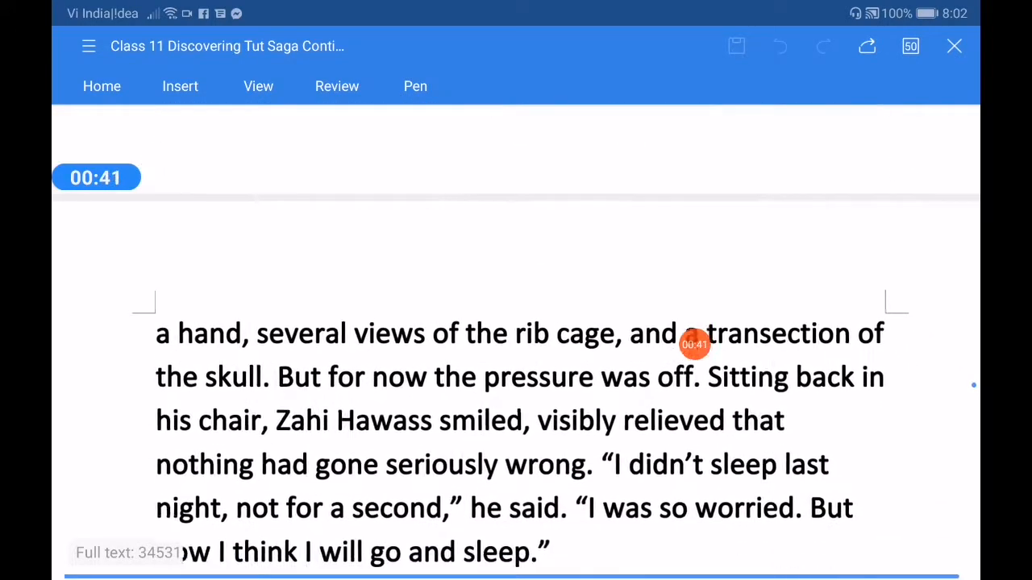
{"action": "scroll", "scroll_direction": "down", "scroll_amount": 3}
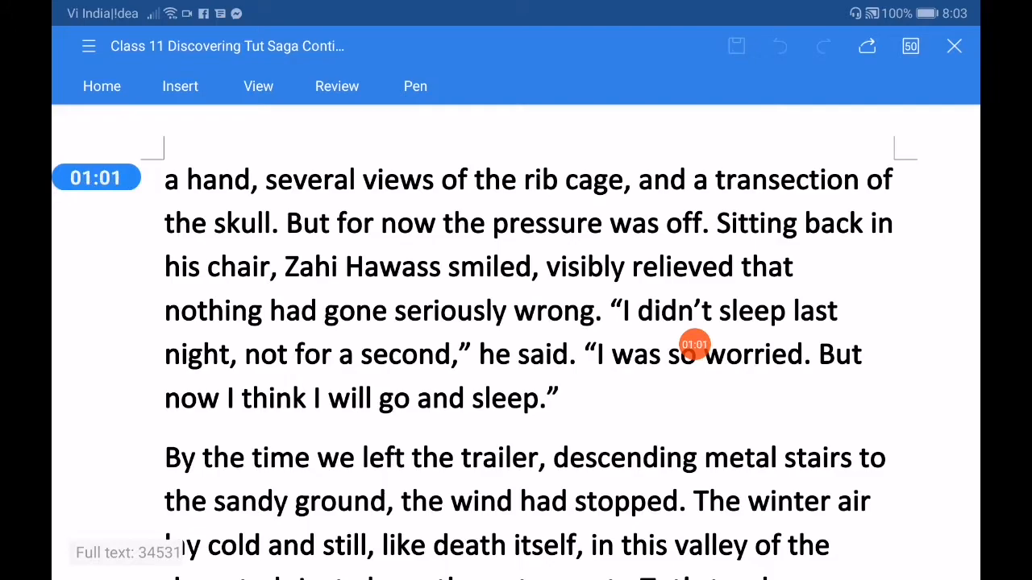
{"action": "scroll", "scroll_direction": "down", "scroll_amount": 3}
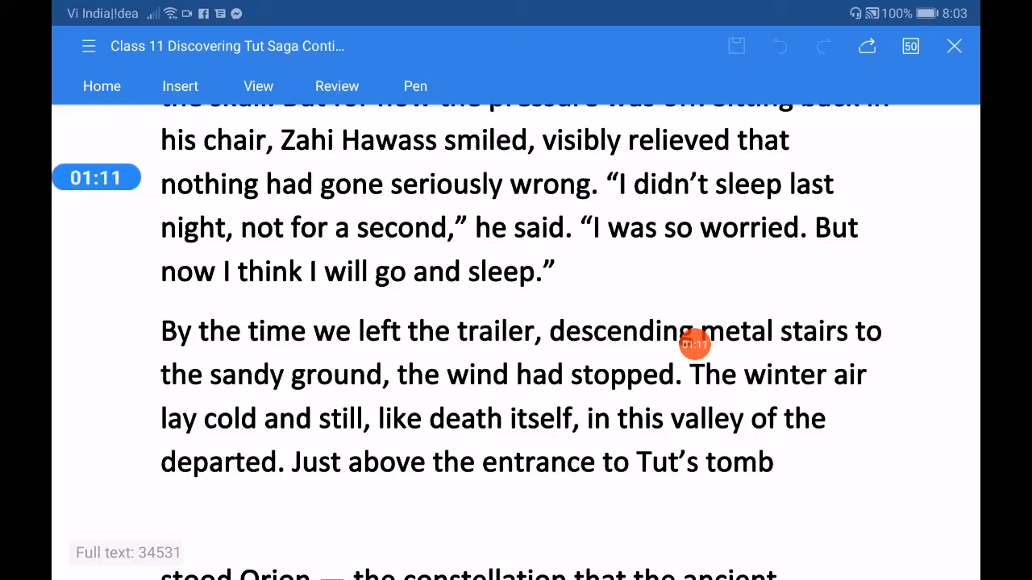
{"action": "scroll", "scroll_direction": "down", "scroll_amount": 3}
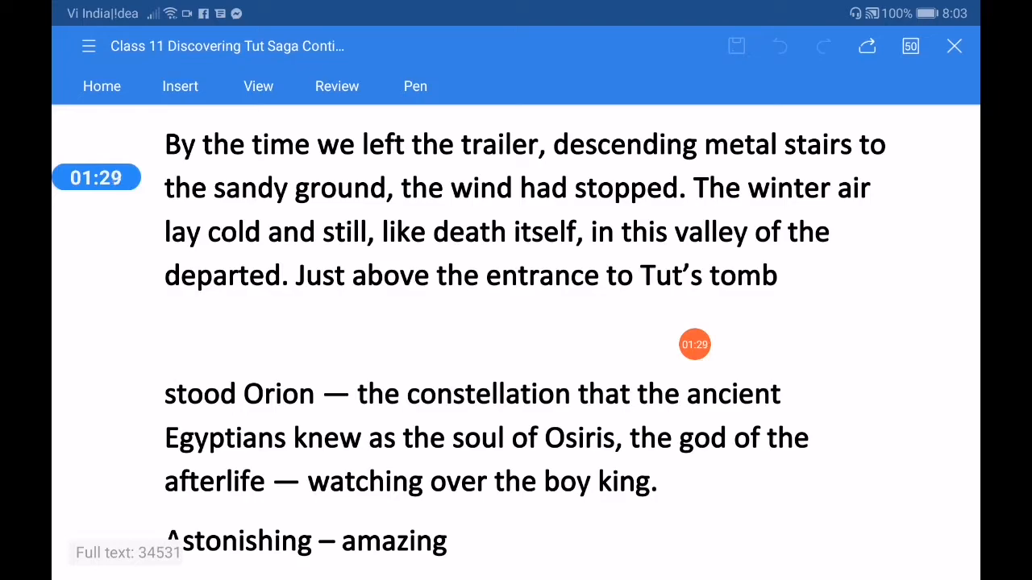
{"action": "scroll", "scroll_direction": "down", "scroll_amount": 3}
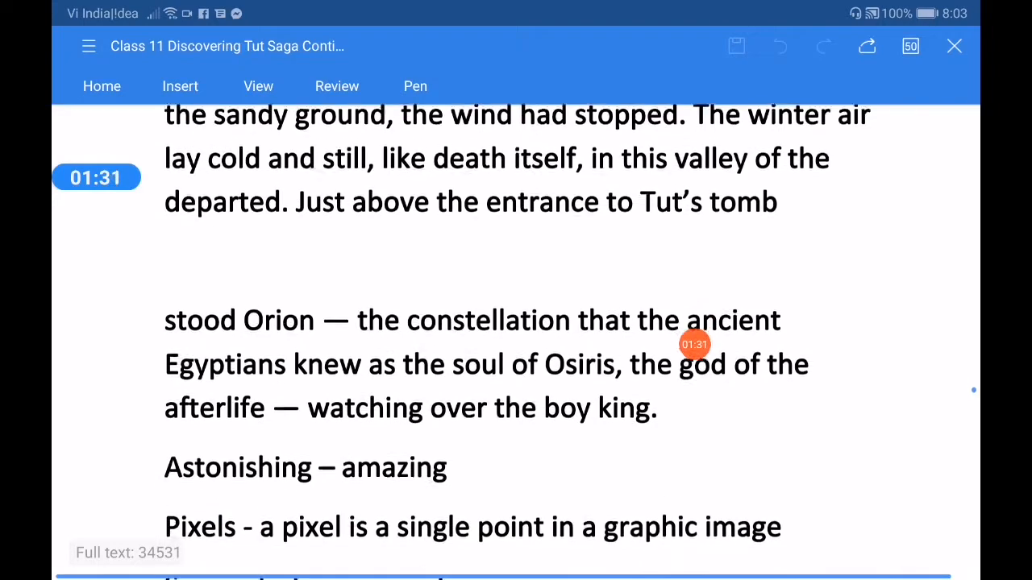
{"action": "scroll", "scroll_direction": "down", "scroll_amount": 3}
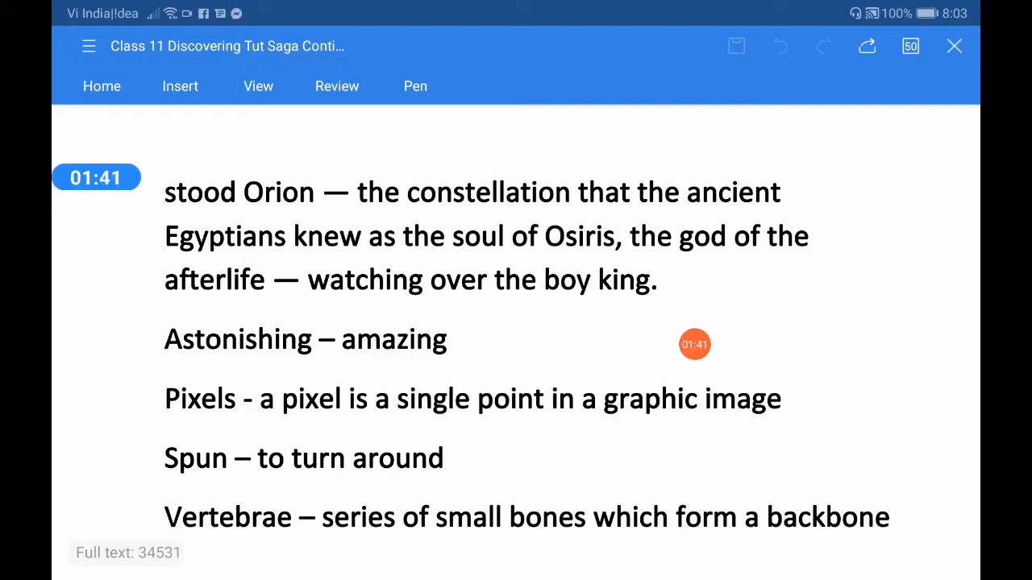
{"action": "scroll", "scroll_direction": "down", "scroll_amount": 3}
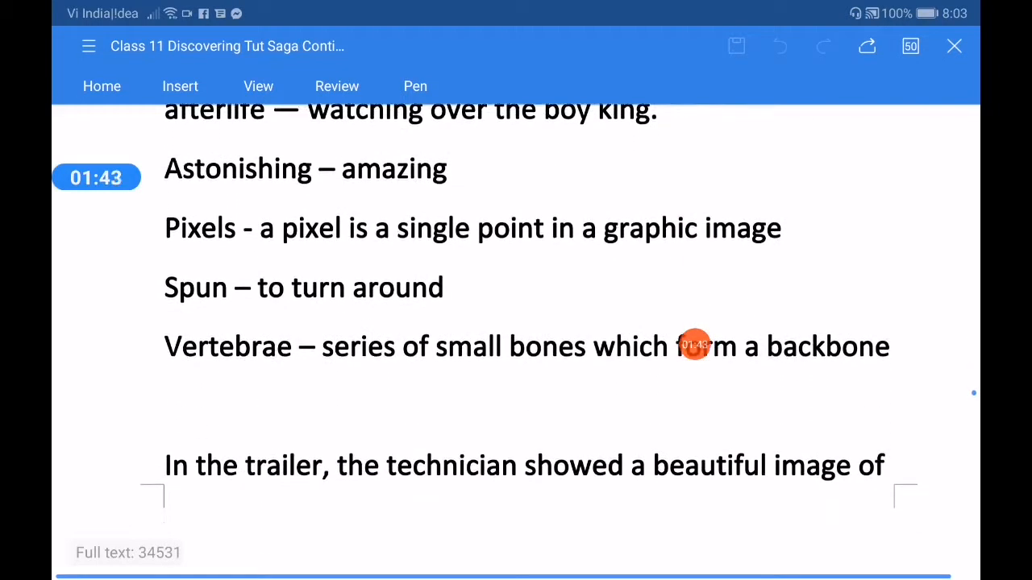
{"action": "scroll", "scroll_direction": "down", "scroll_amount": 3}
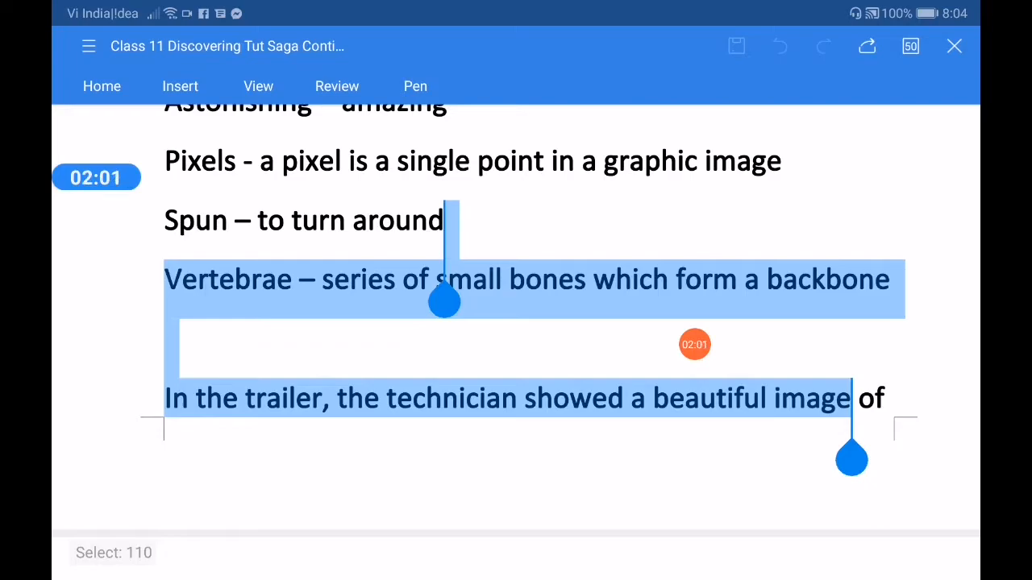
{"action": "scroll", "scroll_direction": "down", "scroll_amount": 3}
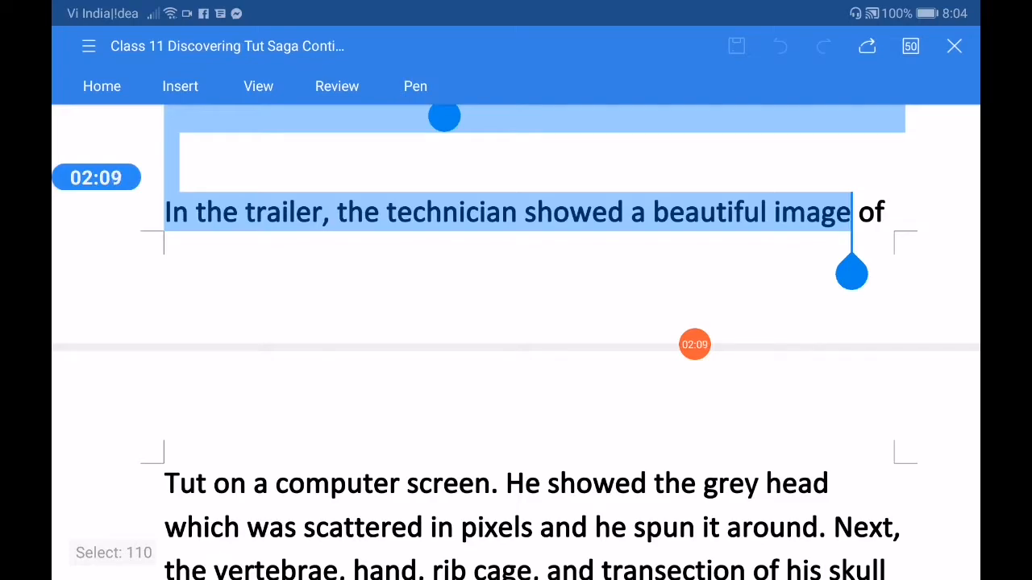
{"action": "scroll", "scroll_direction": "down", "scroll_amount": 3}
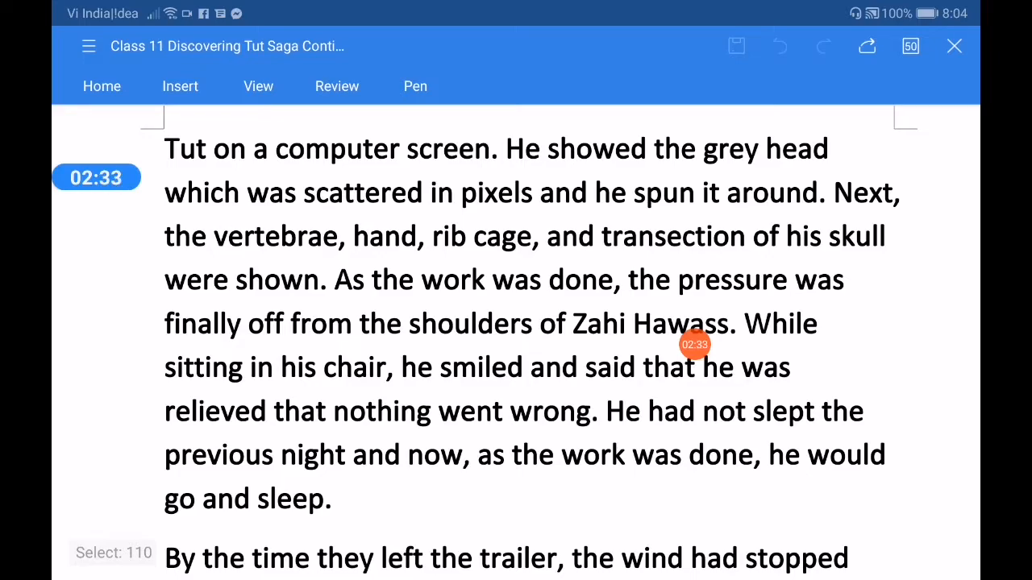
{"action": "scroll", "scroll_direction": "down", "scroll_amount": 3}
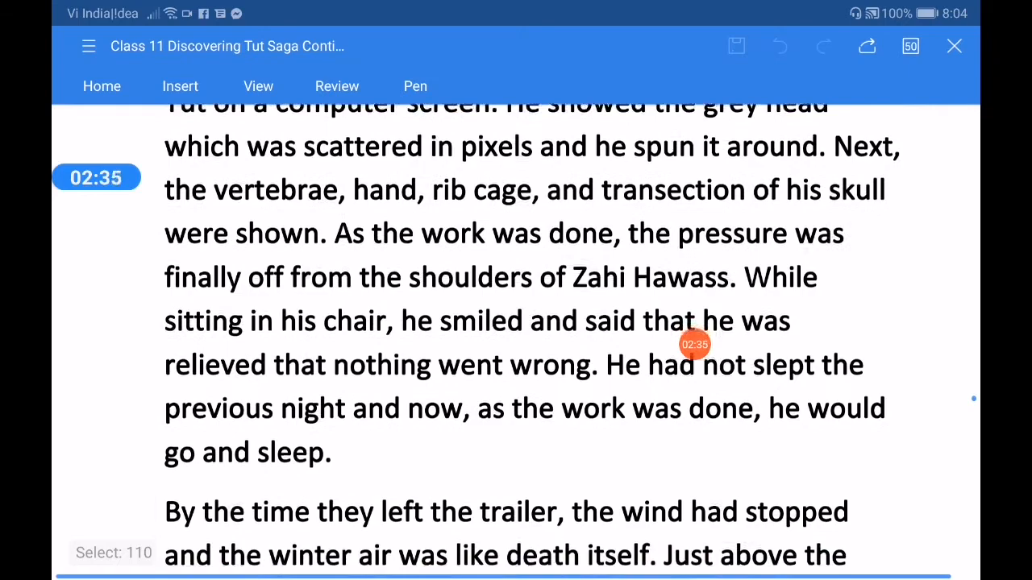
{"action": "scroll", "scroll_direction": "down", "scroll_amount": 3}
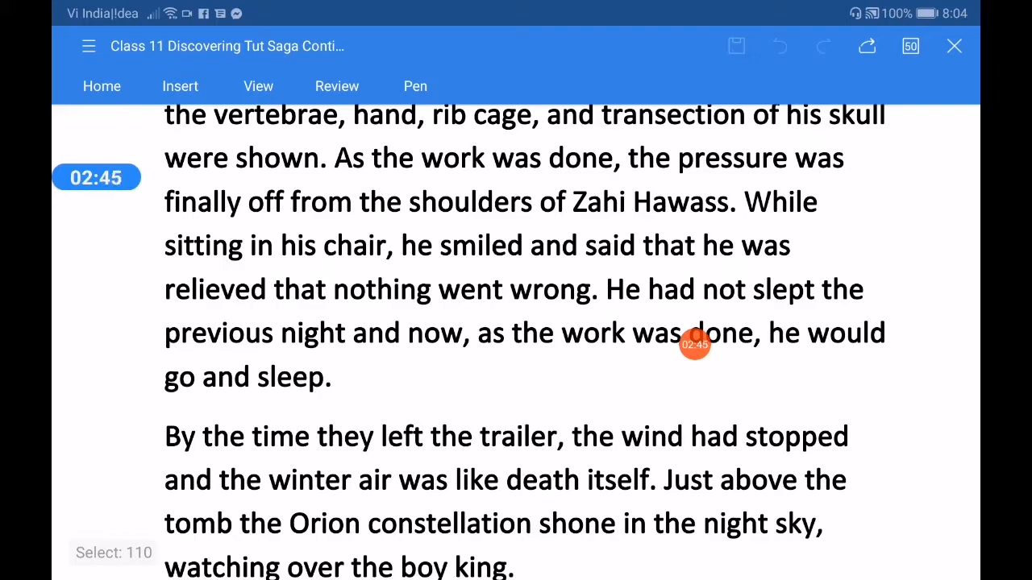
{"action": "scroll", "scroll_direction": "down", "scroll_amount": 3}
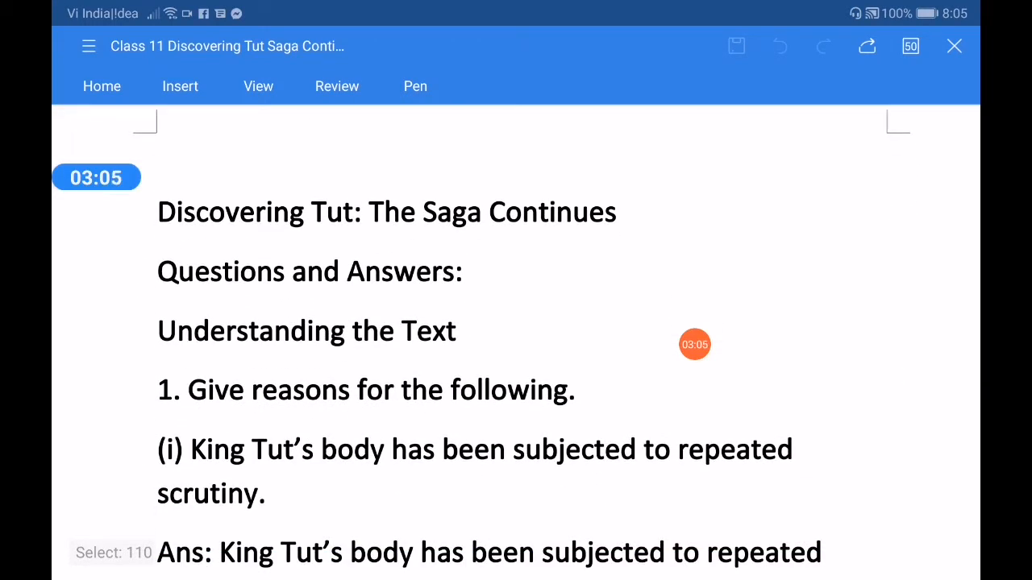
{"action": "scroll", "scroll_direction": "down", "scroll_amount": 3}
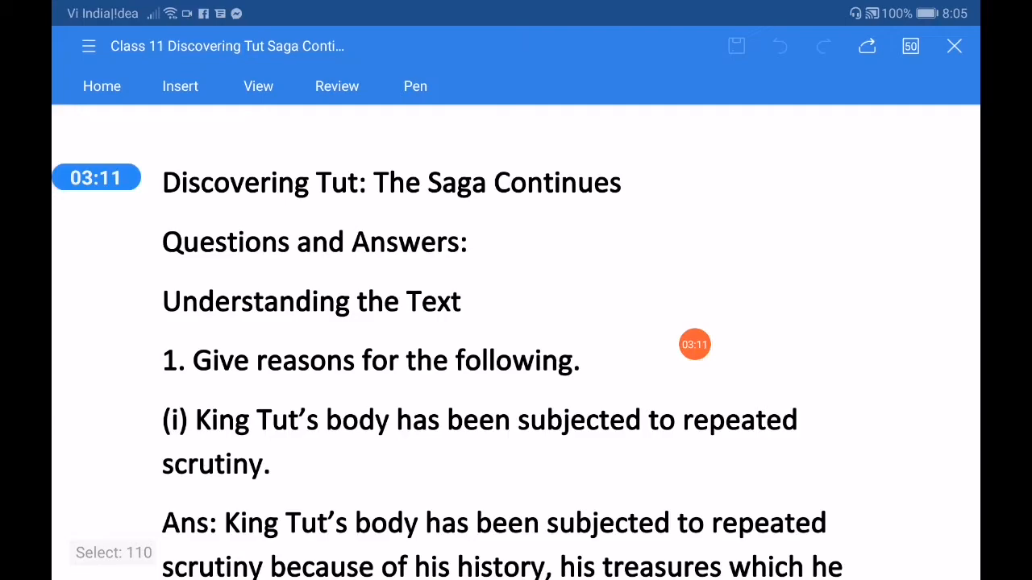
{"action": "scroll", "scroll_direction": "down", "scroll_amount": 3}
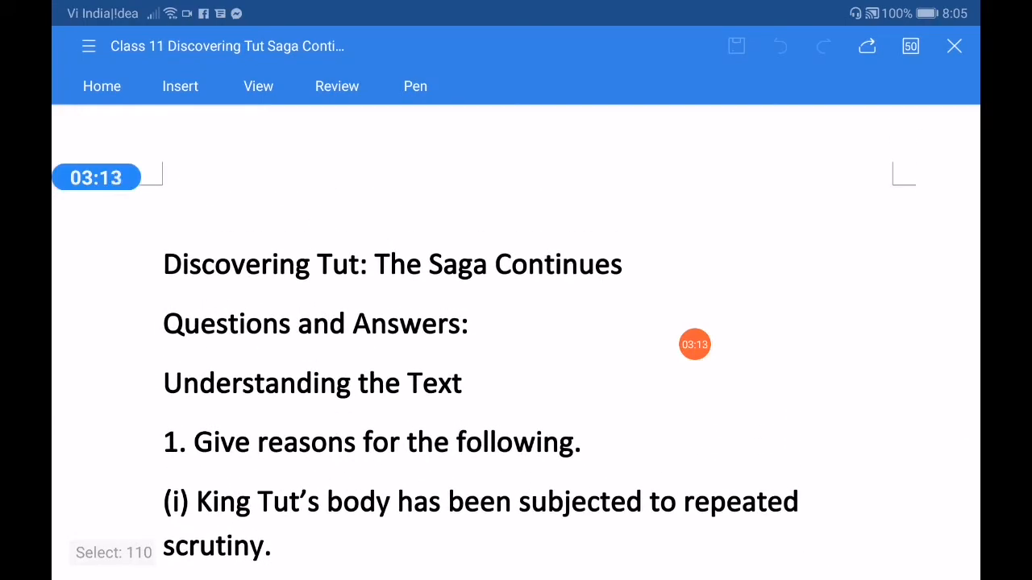